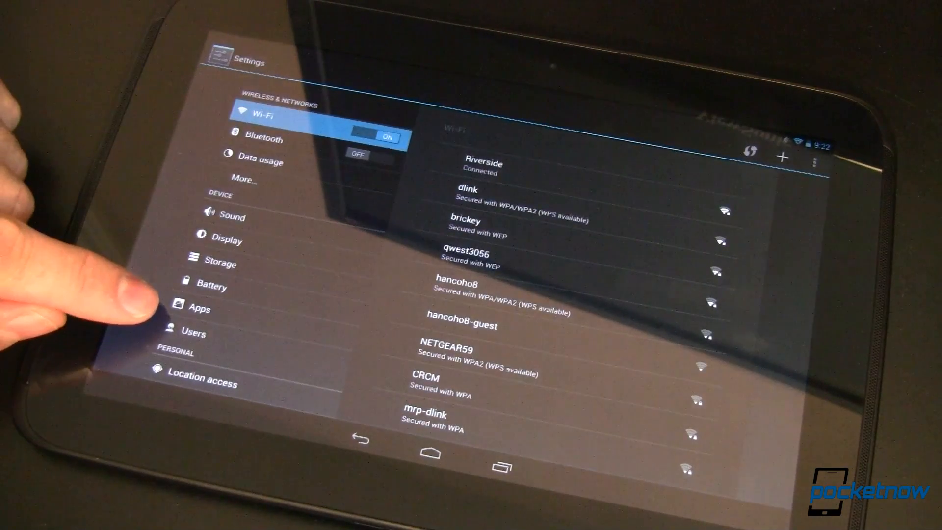
Show the Users page listing the owner account and no other users
left_click(193, 333)
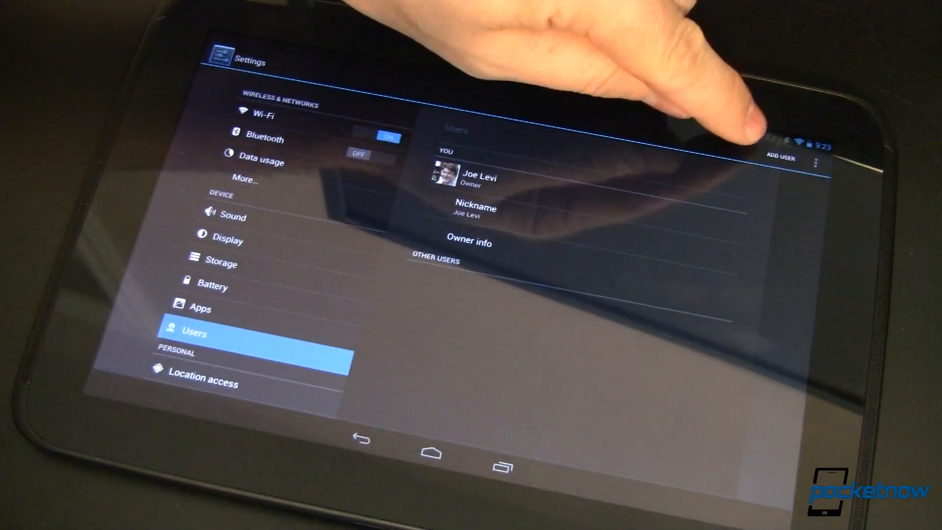
left_click(780, 157)
type("Joe")
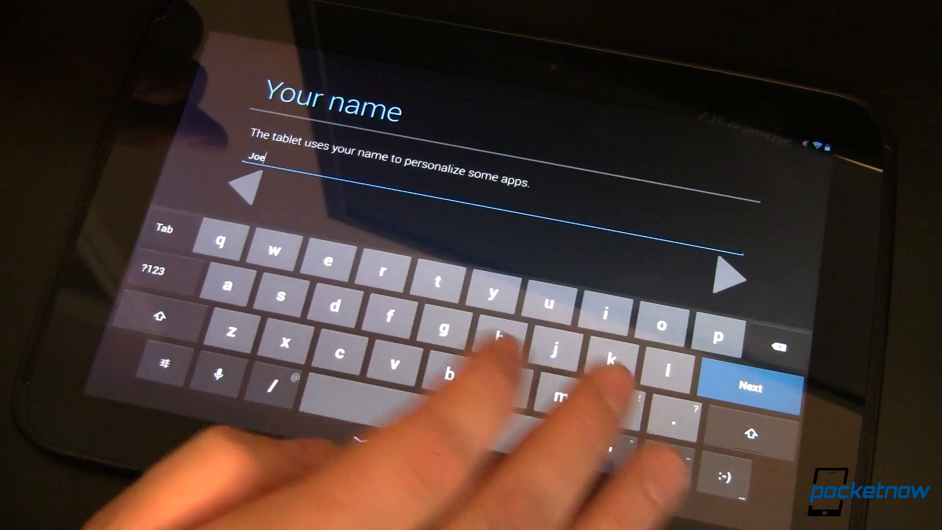
left_click(749, 385)
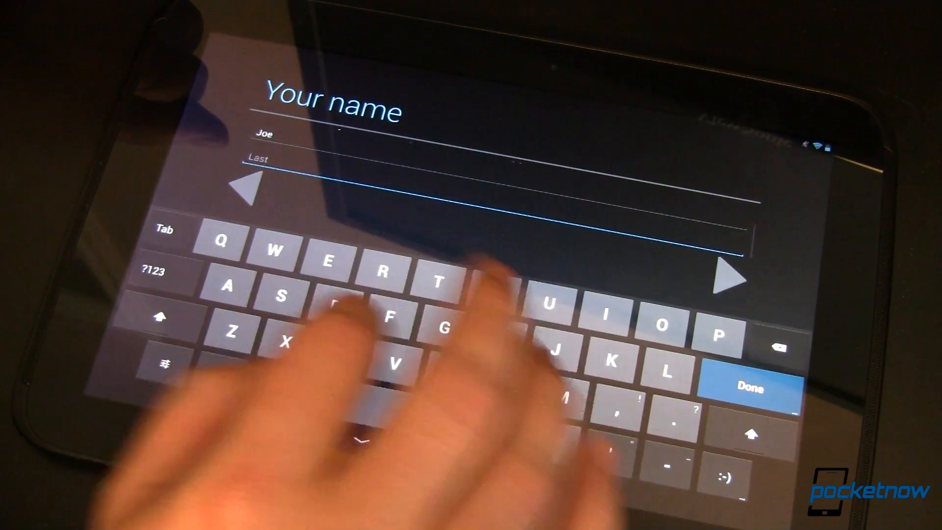
type("R")
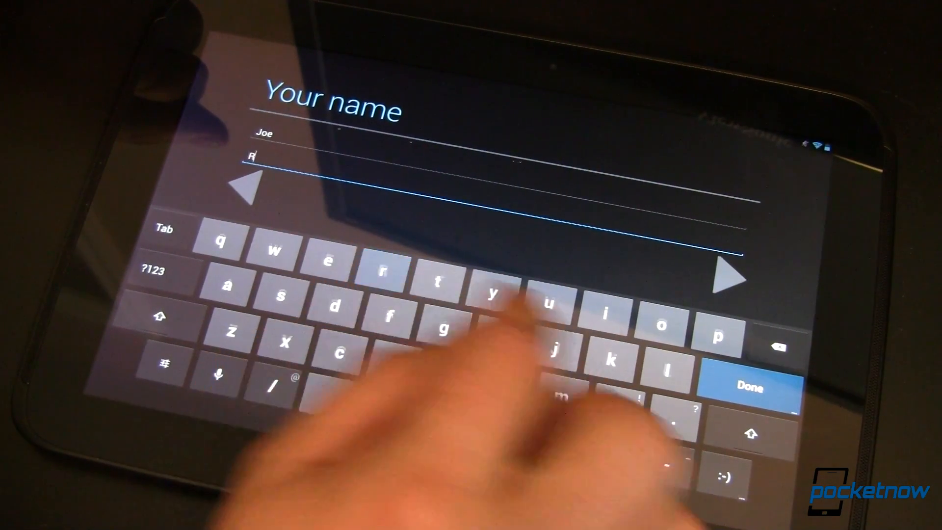
type("oger")
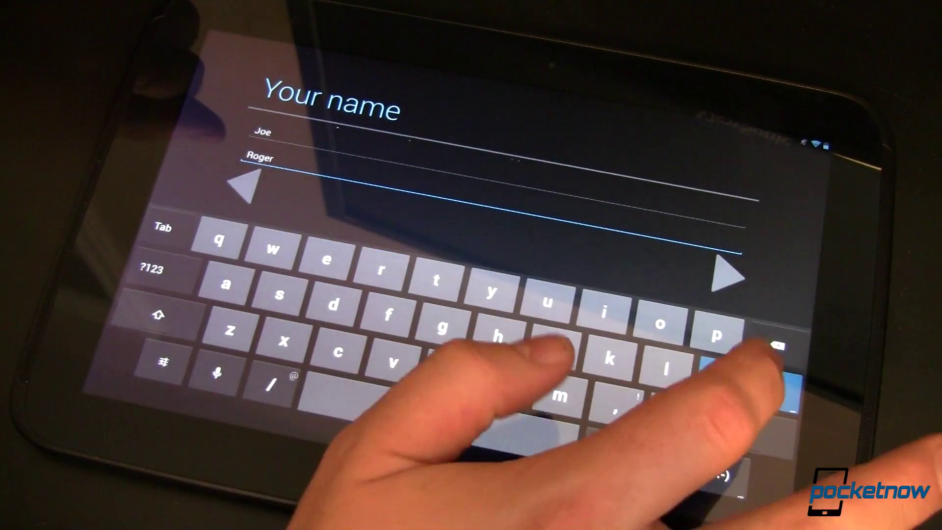
Confirm the name to finish the new user's setup
left_click(727, 274)
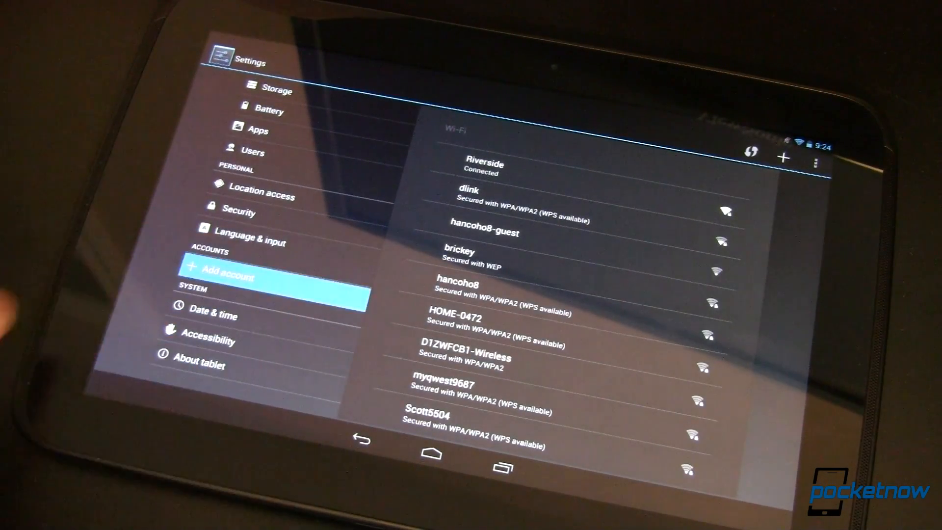
Start adding an account for the new user and choose an account type
left_click(235, 275)
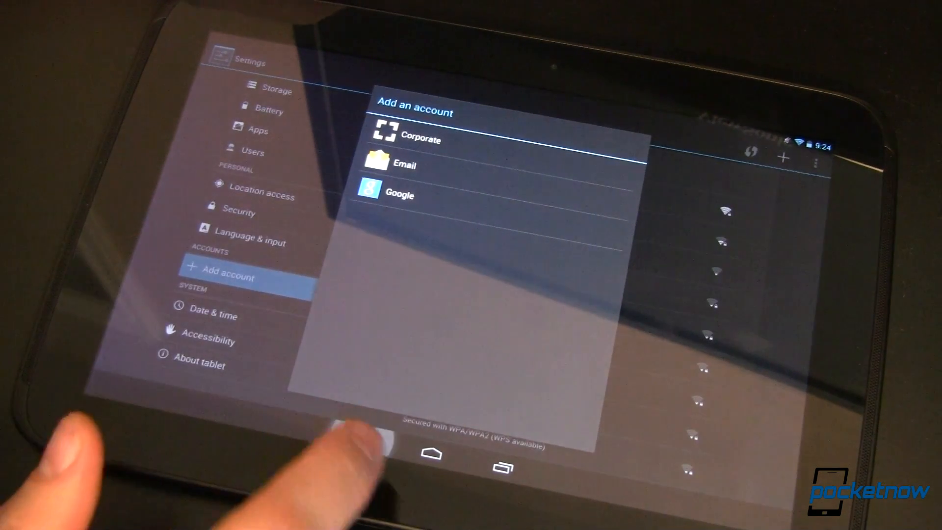
left_click(431, 455)
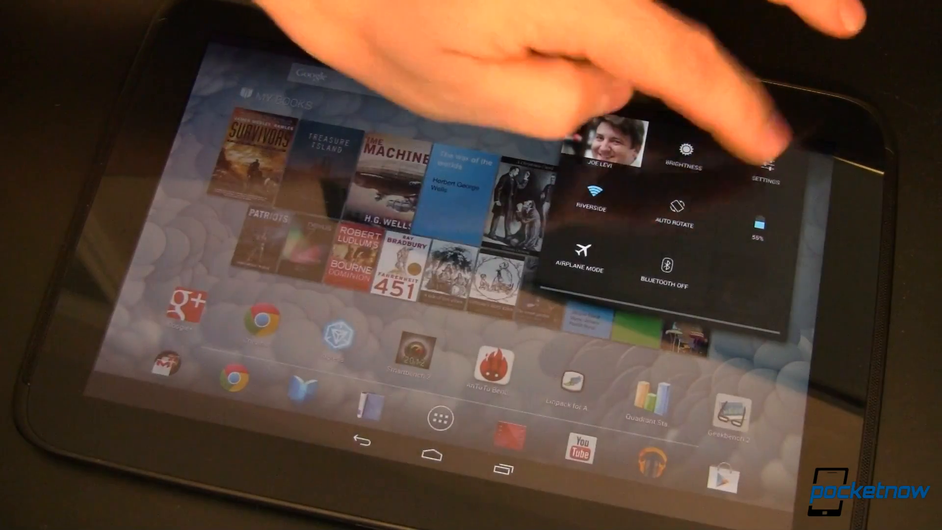
left_click(766, 168)
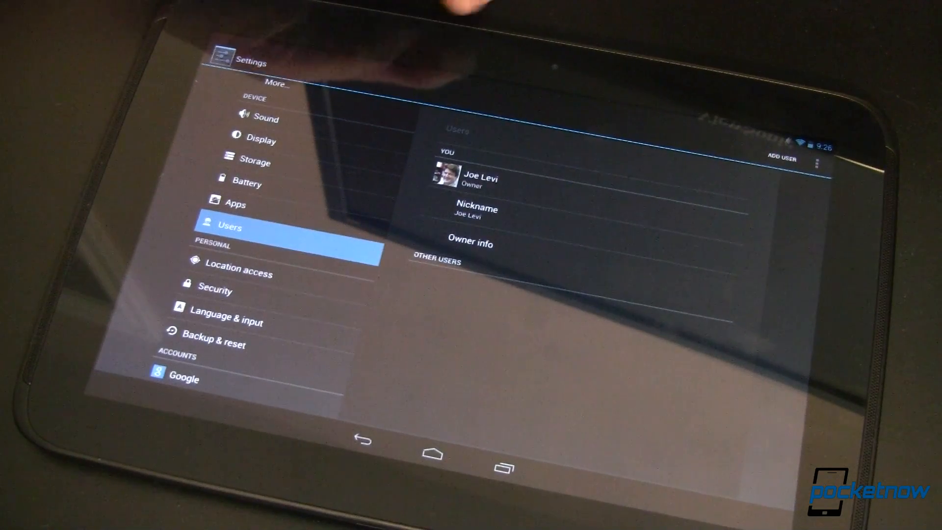
Return to the home screen with only the owner account remaining
left_click(432, 454)
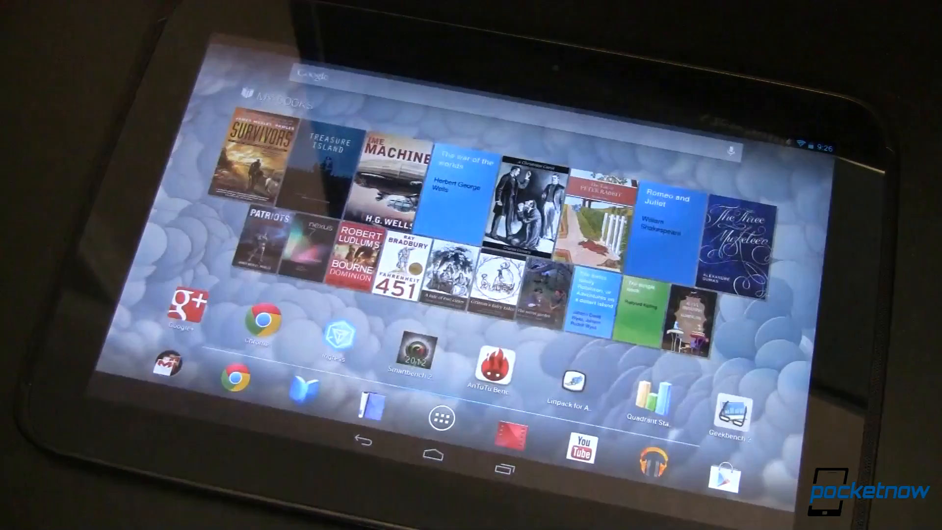